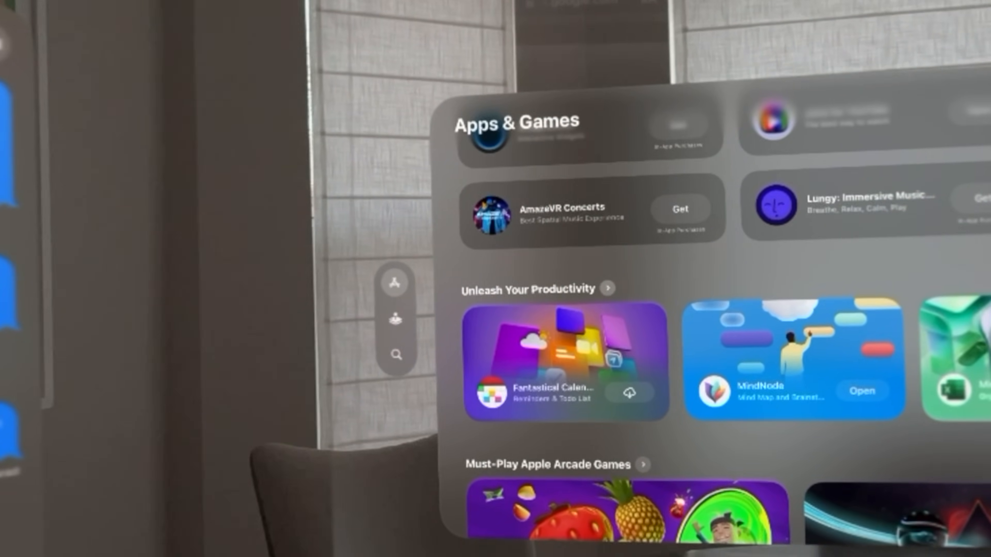
Scroll the Power report to AC Charger Information showing a connected 98 W charger, charging.
left_click(616, 289)
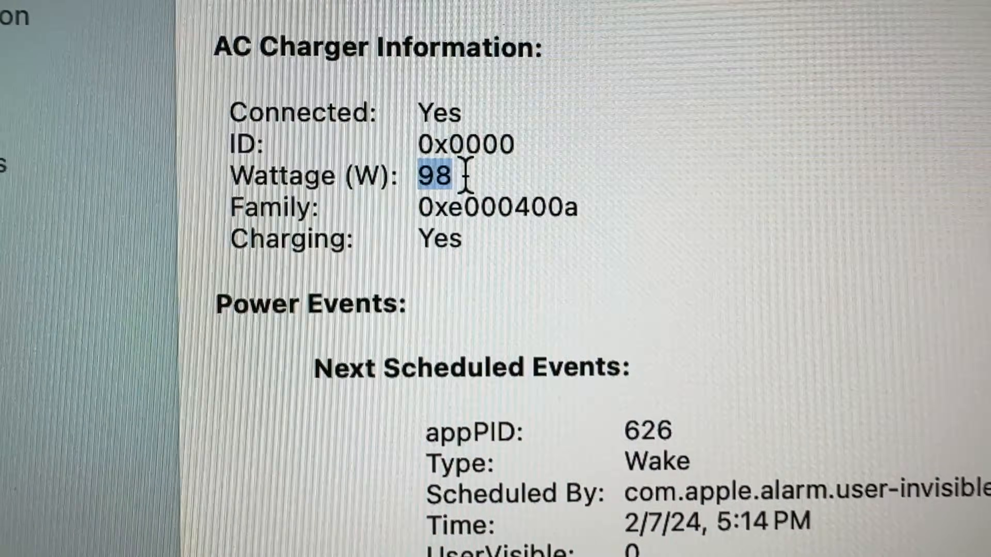
scroll("down", 3)
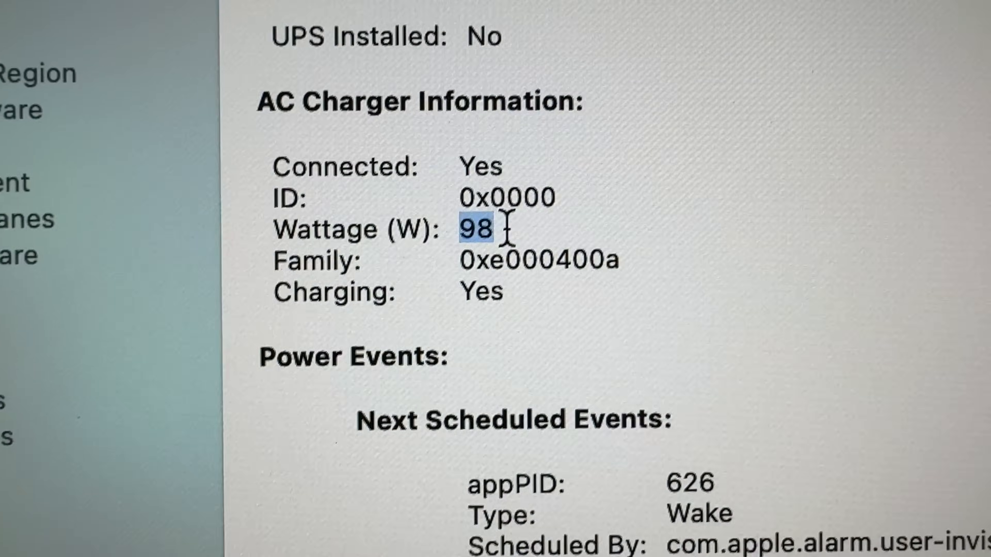